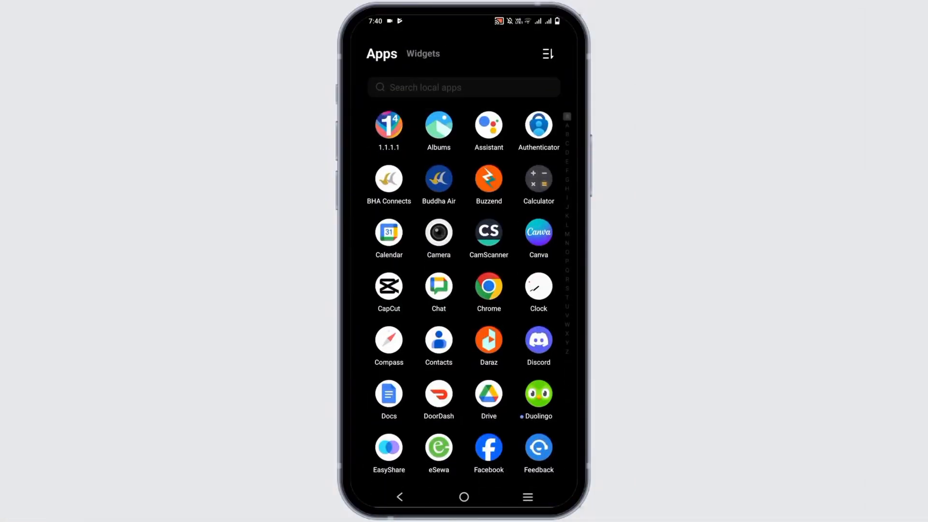
Step: Scroll the app drawer past the M apps to the P–S section
scroll(down, 3)
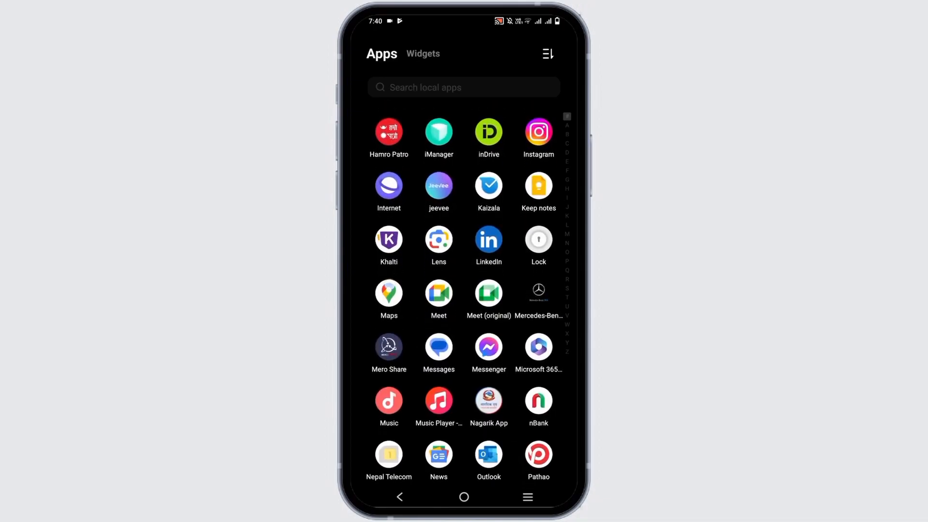
scroll(down, 3)
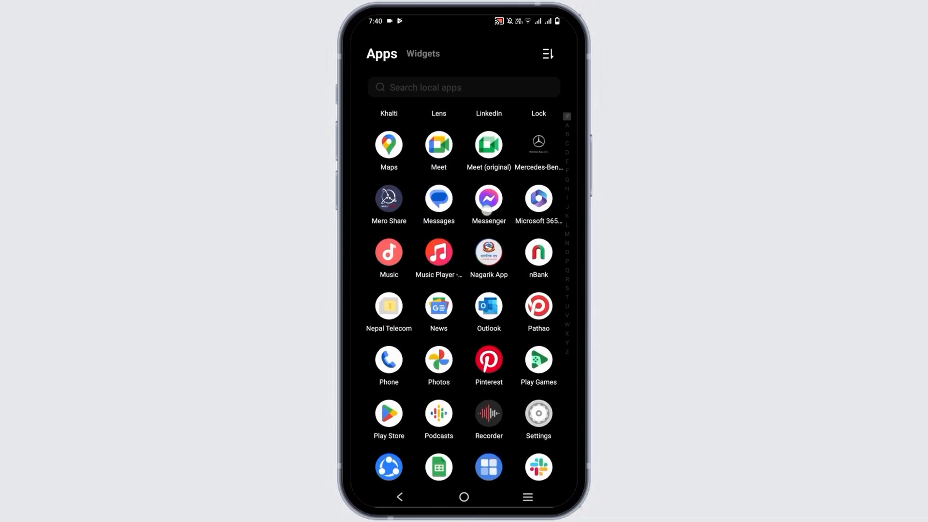
Step: Check the Walmart Events Play Store listing's What's new and App support, then return to the app drawer
click(388, 412)
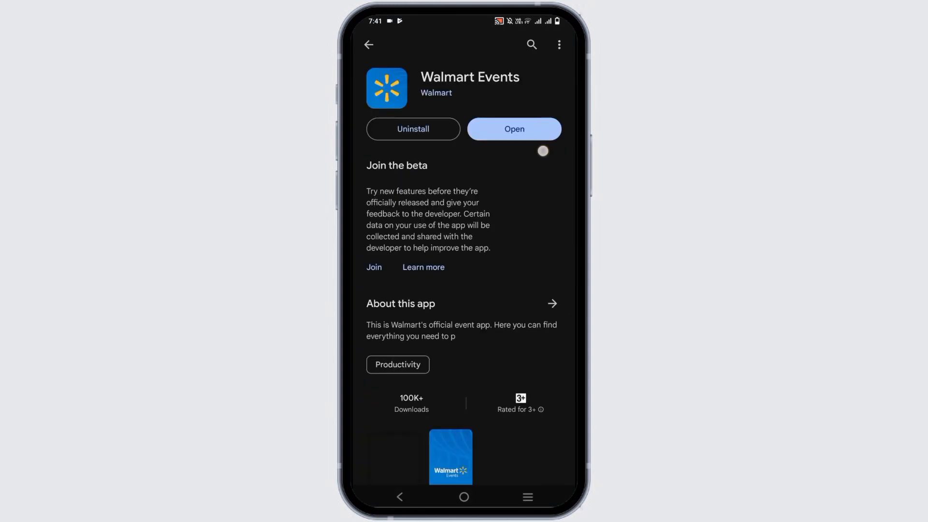
scroll(down, 3)
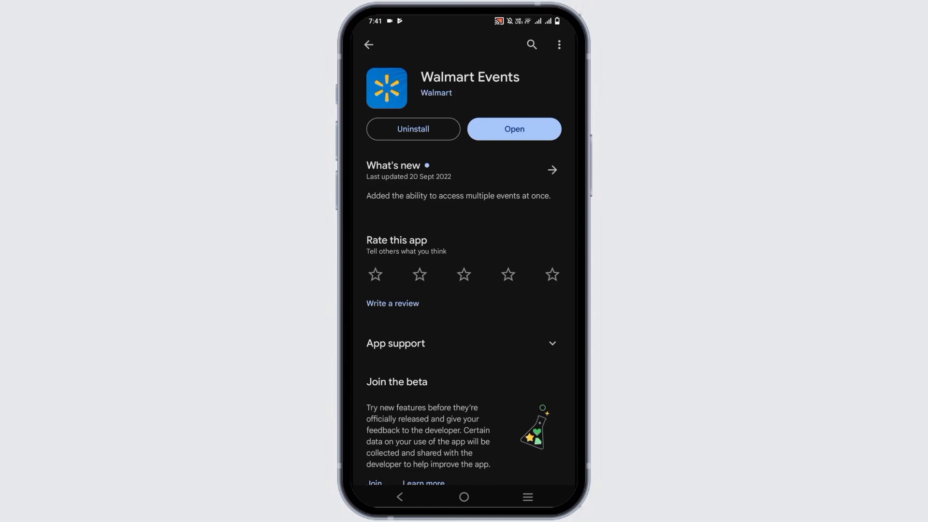
click(464, 497)
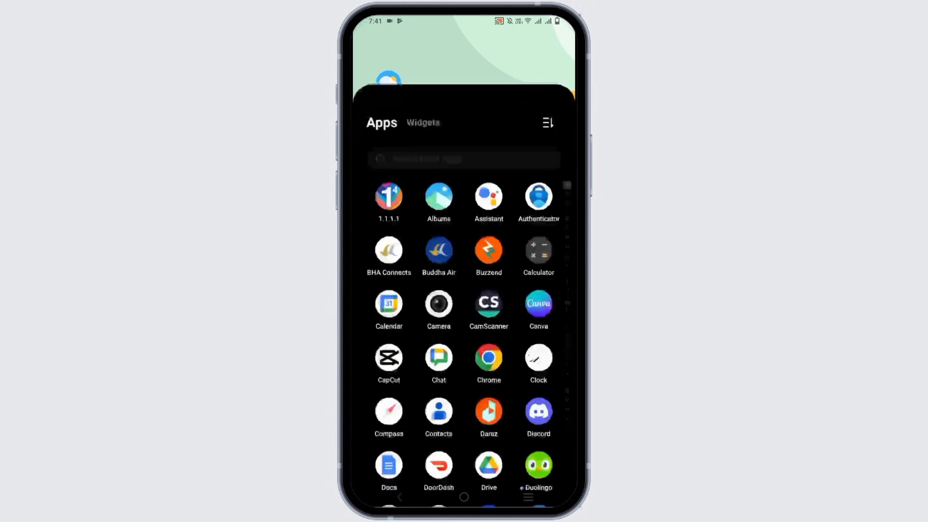
Step: Scroll to WM Events in the app drawer and open its App info page
scroll(down, 3)
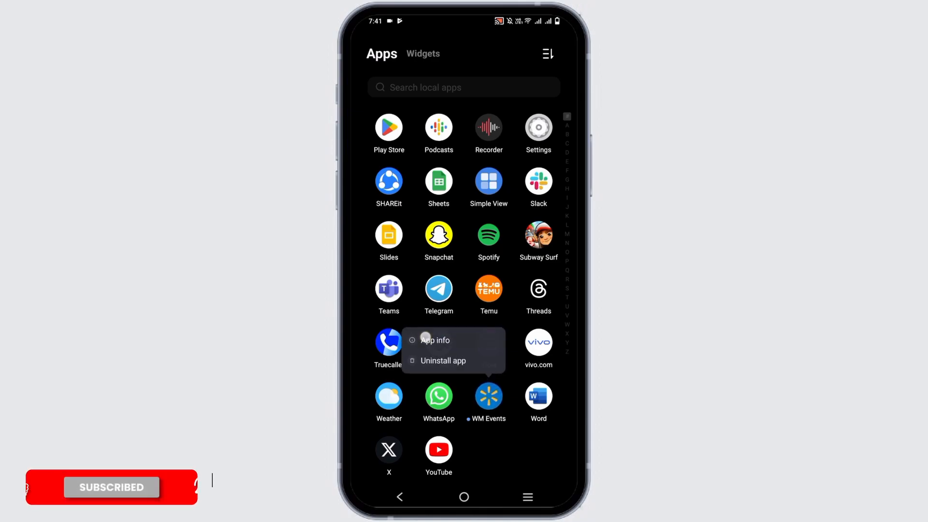
click(434, 340)
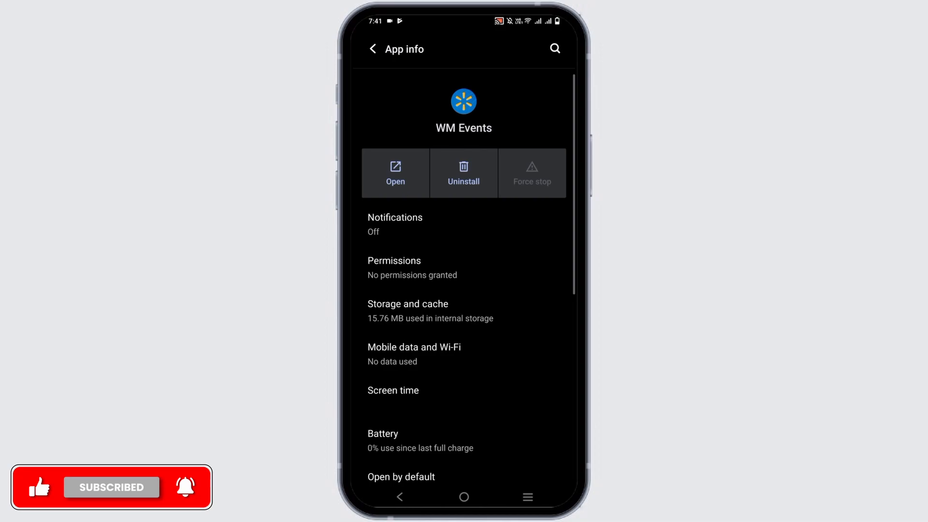
Step: Clear WM Events storage and cache, then reopen the Walmart Events Play Store listing
click(406, 310)
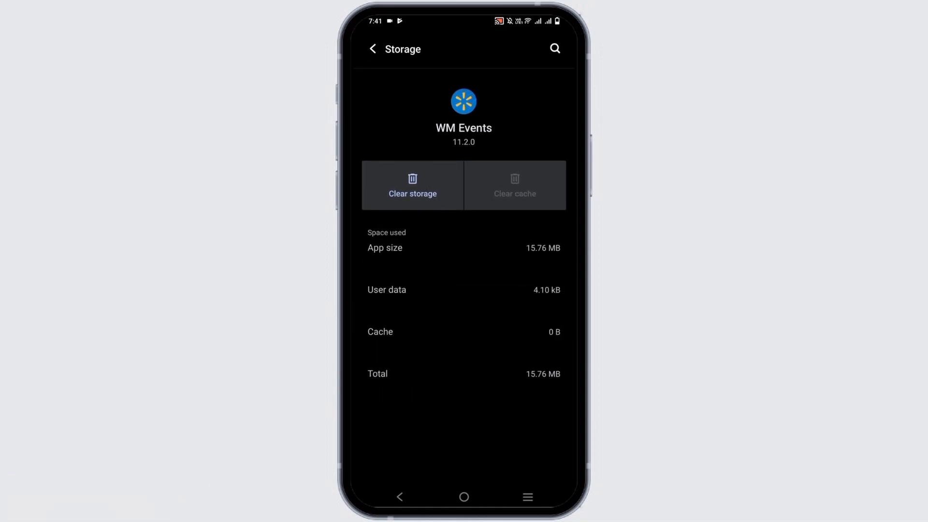
click(411, 185)
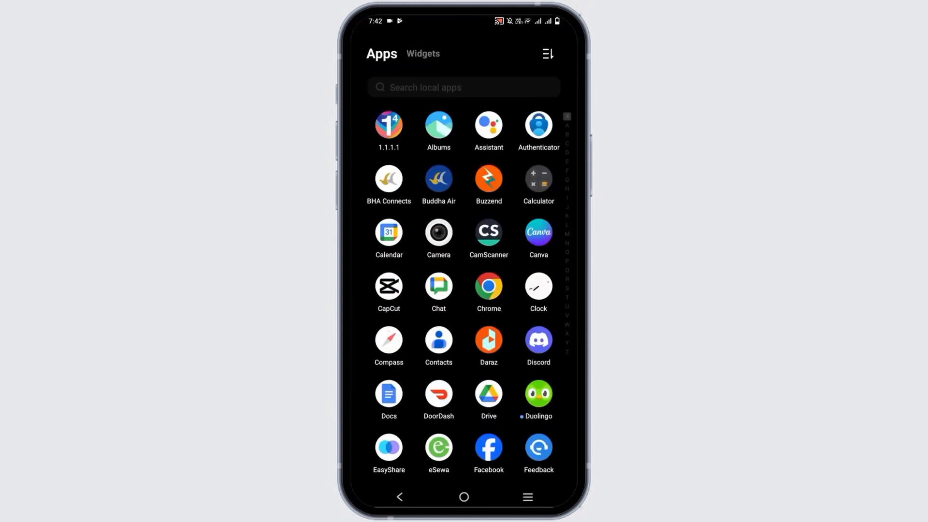
scroll(down, 3)
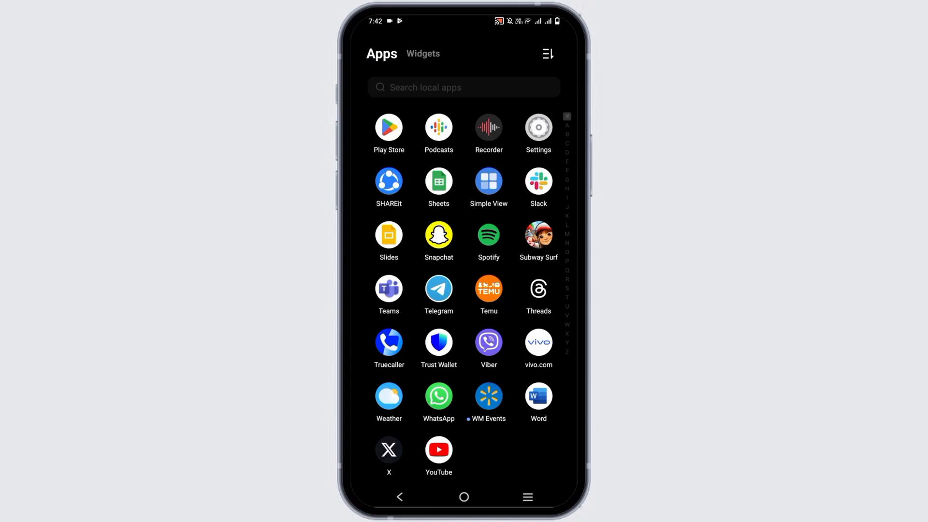
click(488, 395)
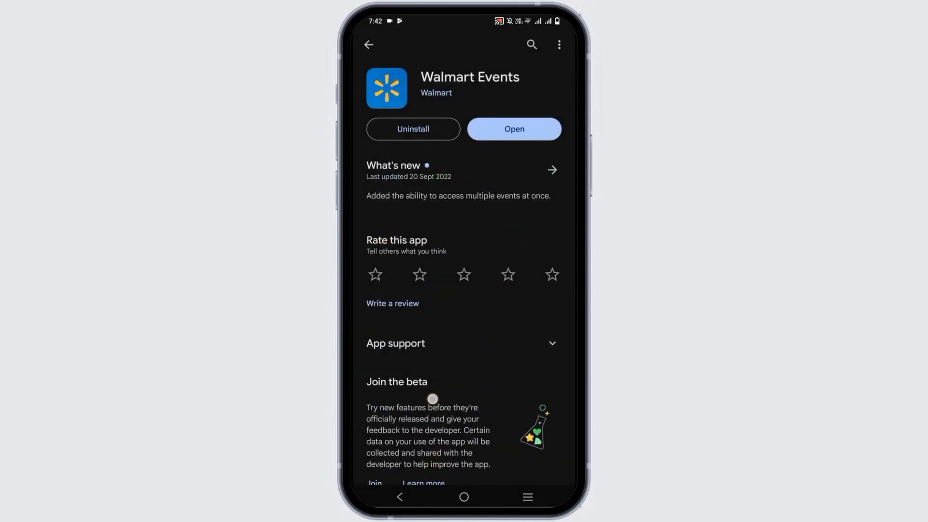